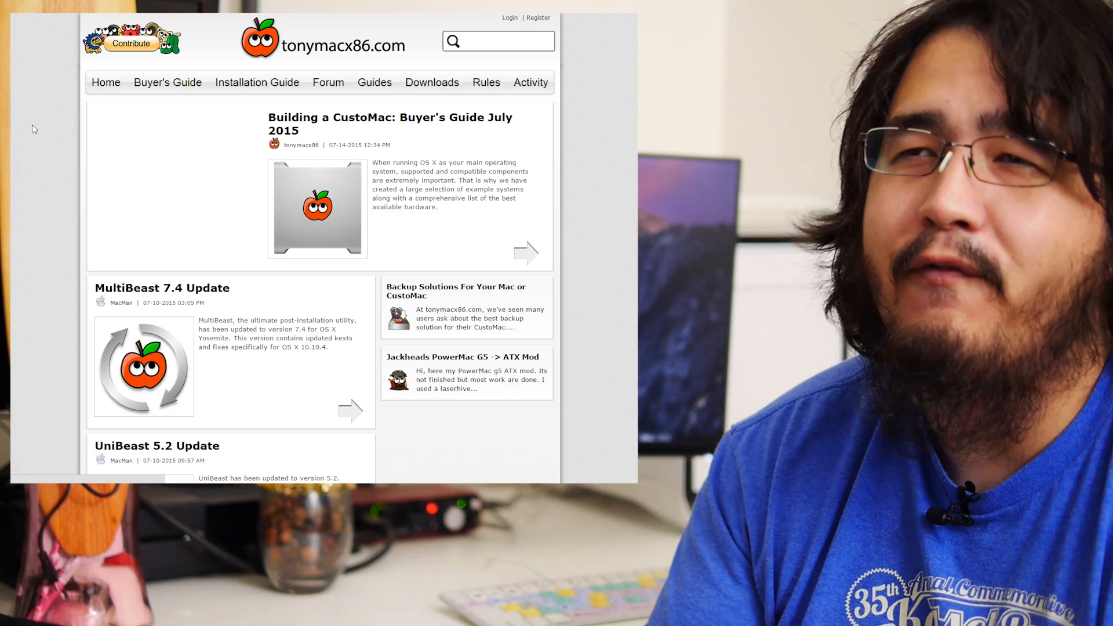
# Read down the July 2015 Buyer's Guide through the mATX, Budget ATX, Pro and Socket 2011 build lists.
pyautogui.click(390, 123)
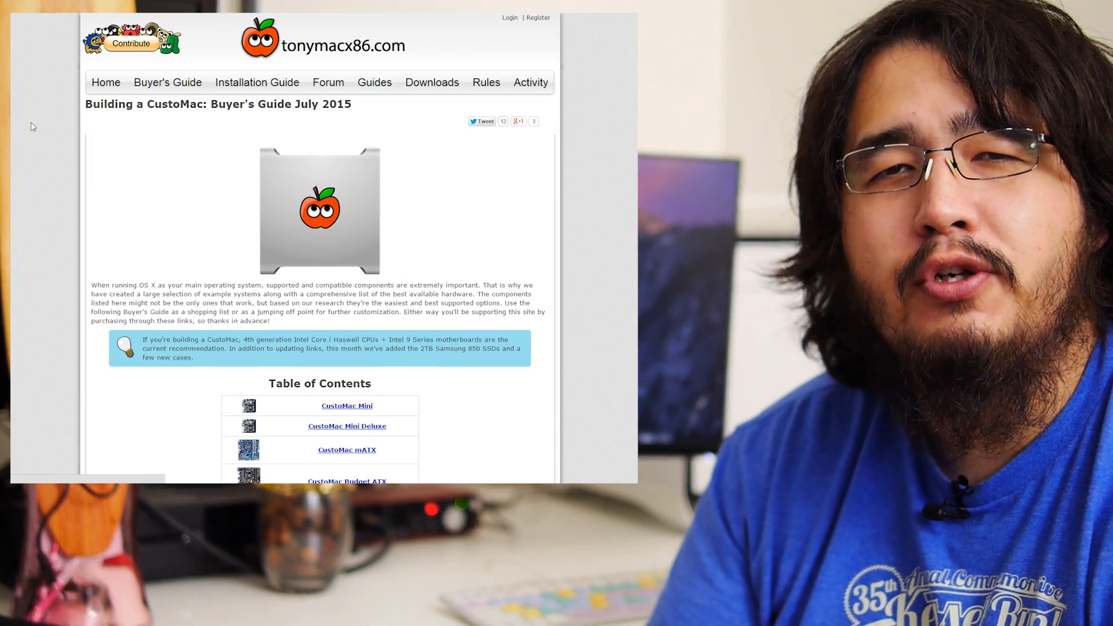
pyautogui.scroll(-3)
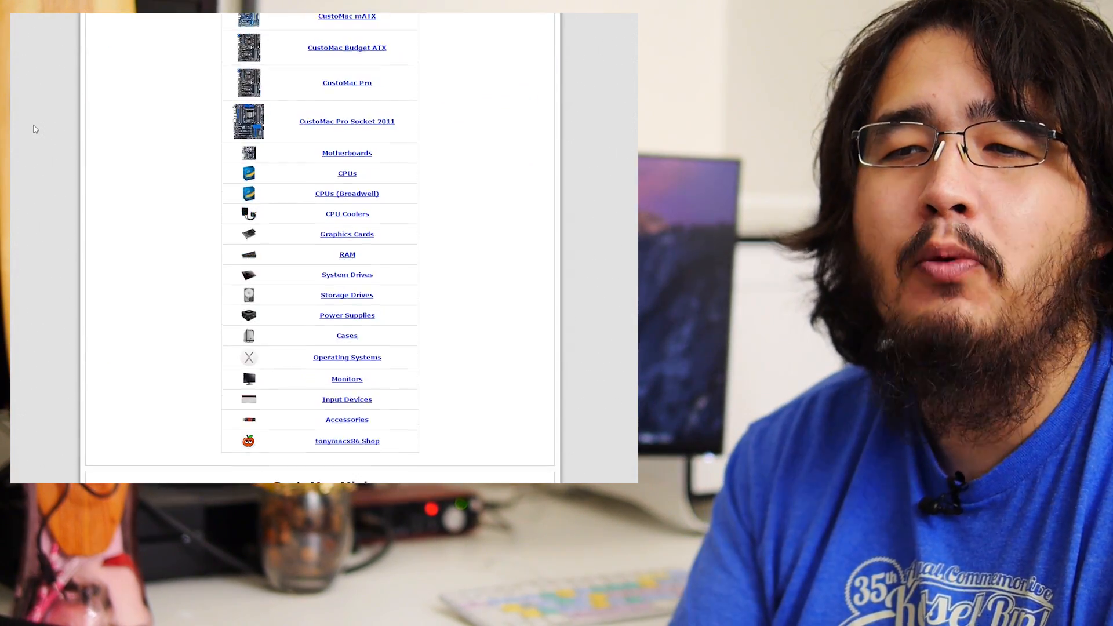
pyautogui.scroll(-3)
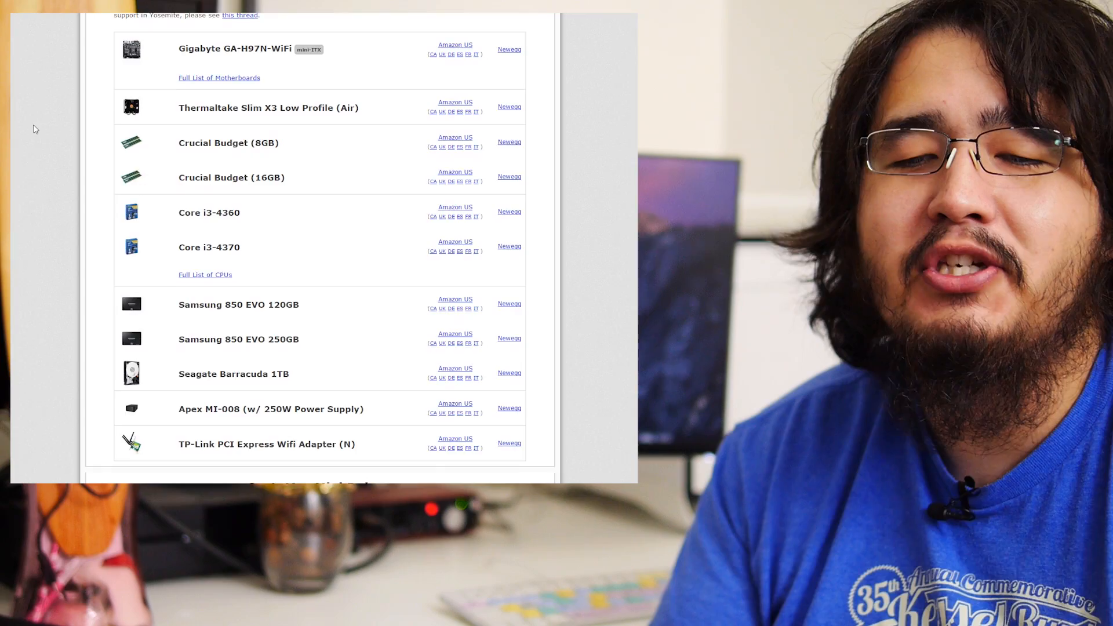
pyautogui.scroll(-3)
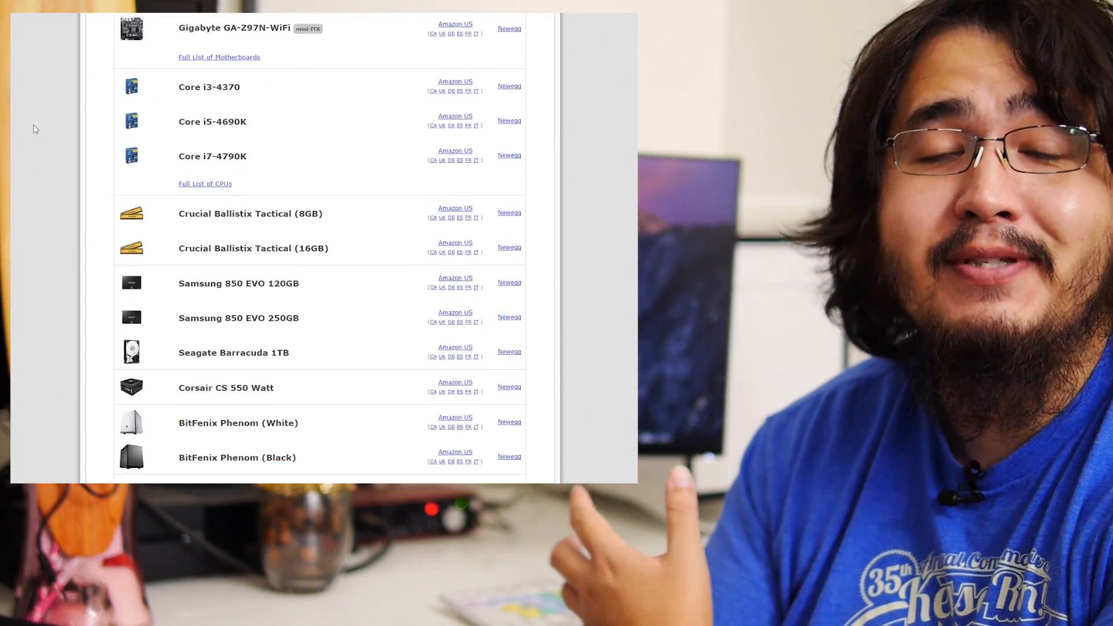
pyautogui.scroll(-3)
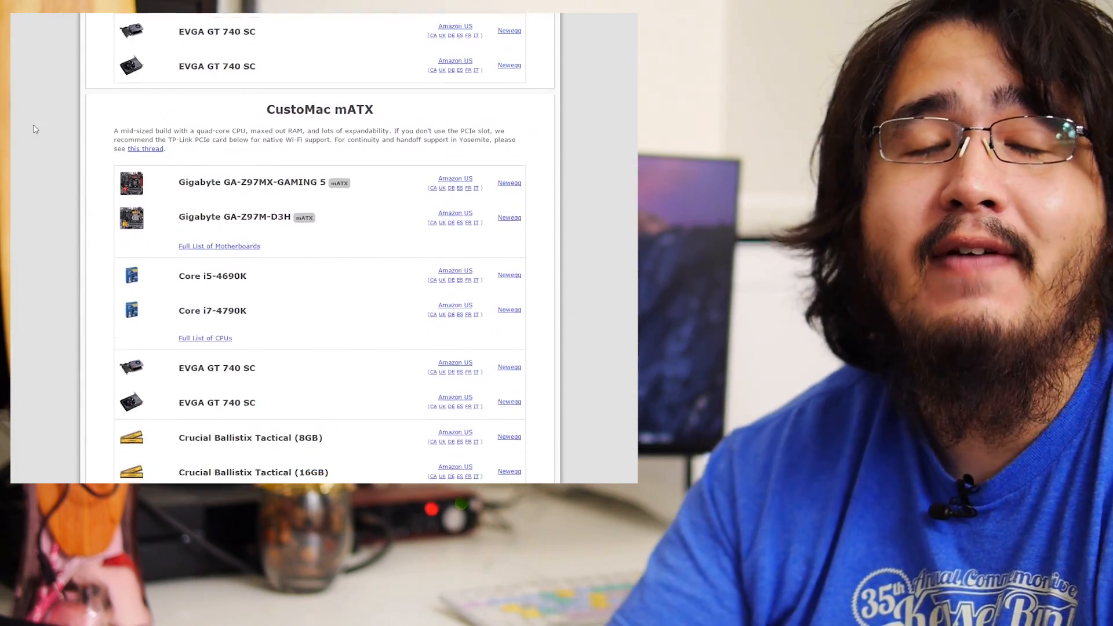
pyautogui.scroll(-3)
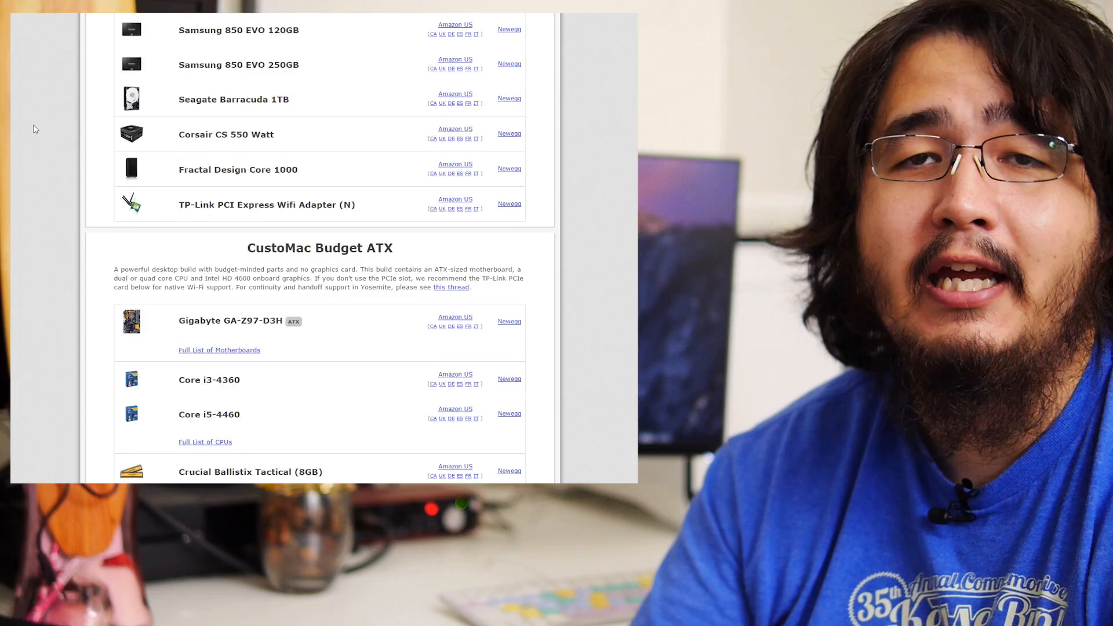
pyautogui.scroll(-3)
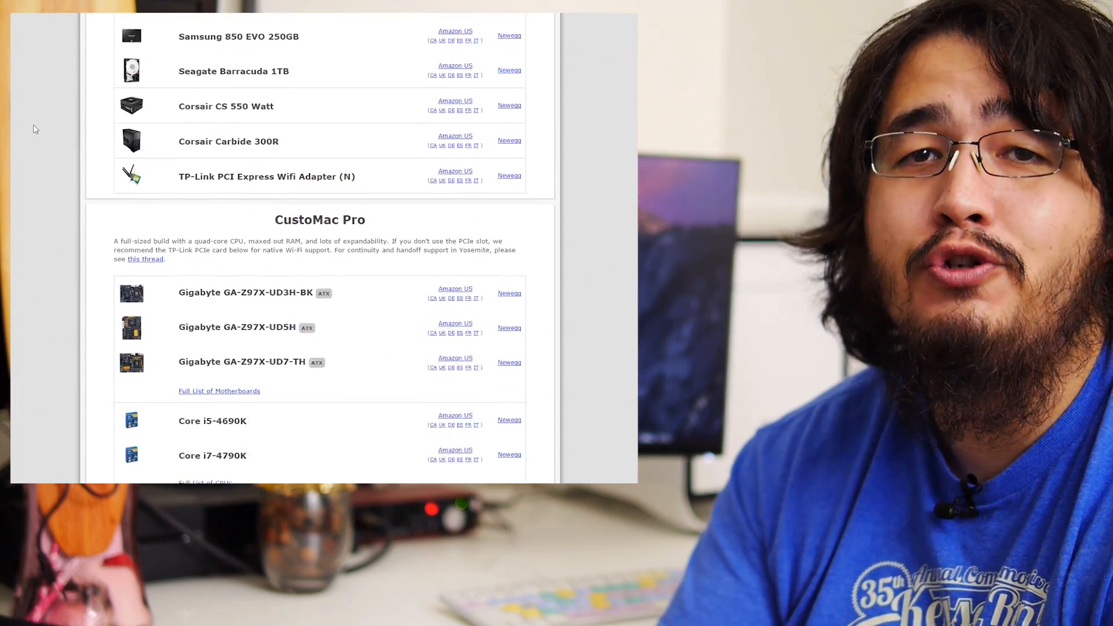
pyautogui.scroll(-3)
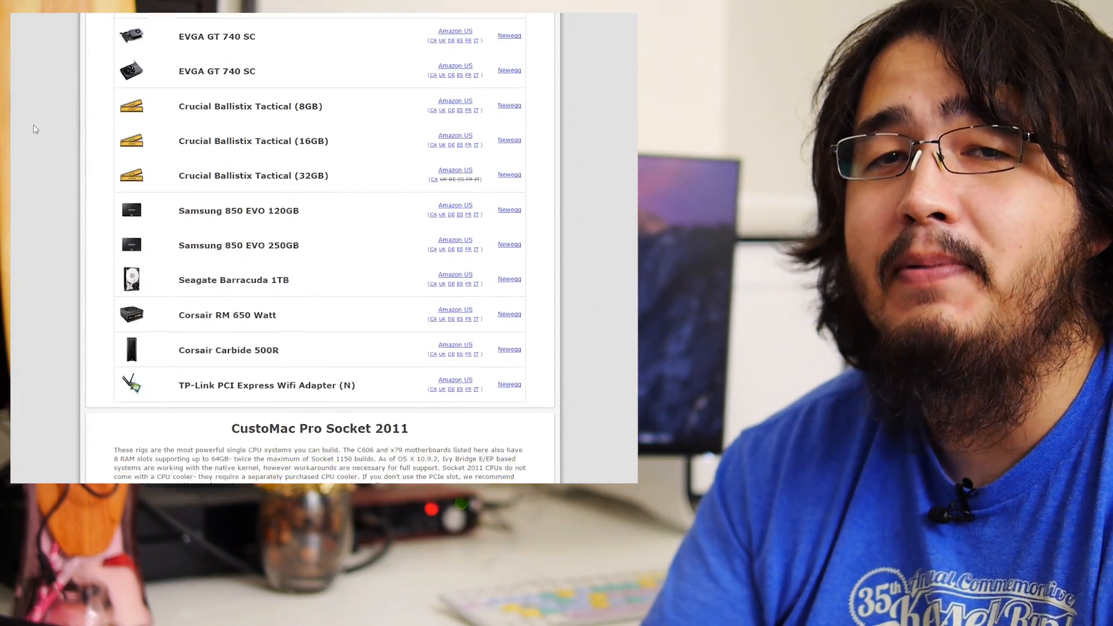
pyautogui.scroll(-3)
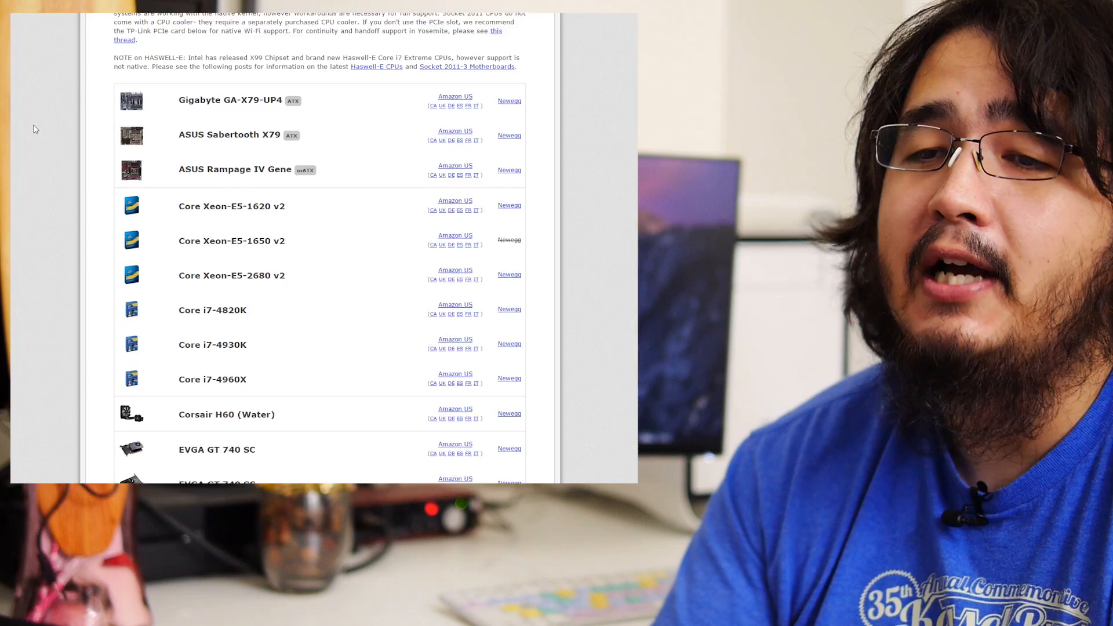
pyautogui.scroll(-3)
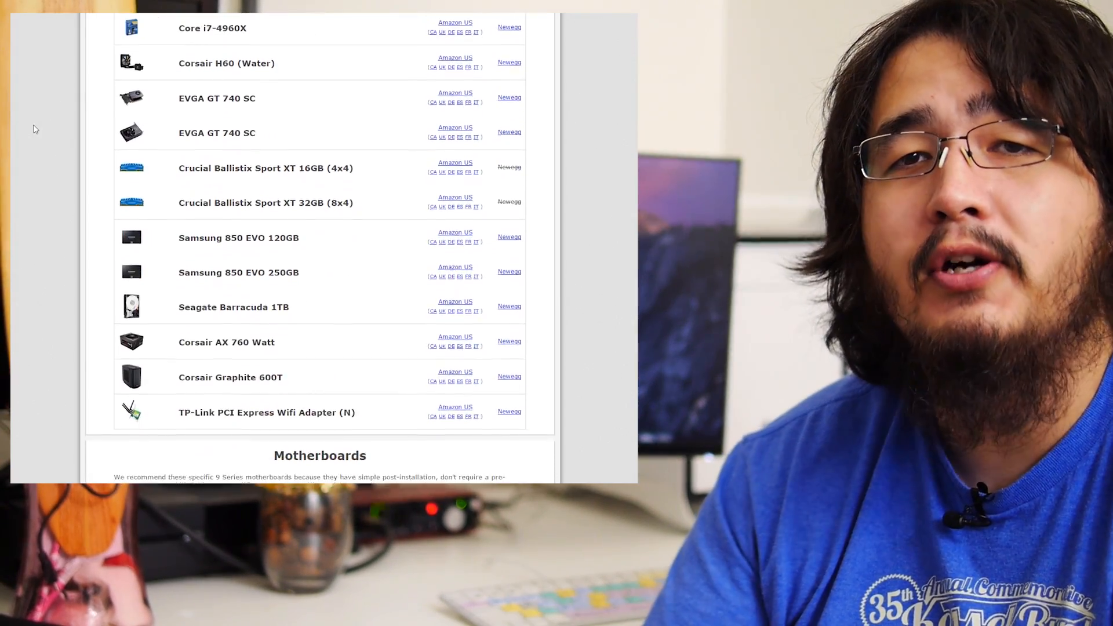
pyautogui.scroll(-3)
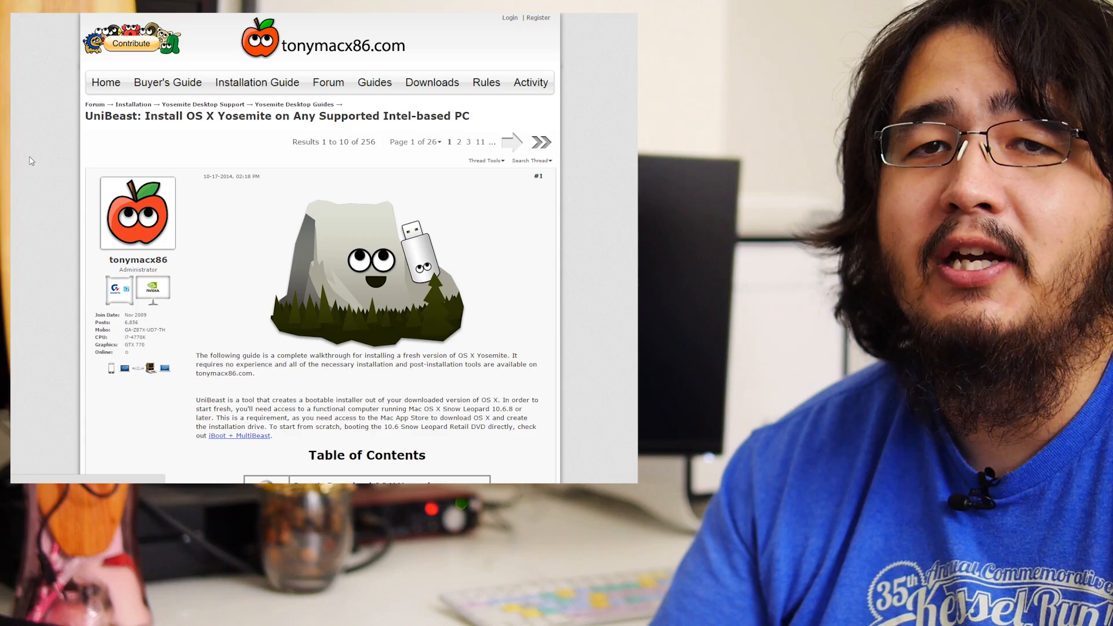
# Scroll the UniBeast Yosemite guide through USB creation, install and MultiBeast post-installation (Step 5).
pyautogui.scroll(-3)
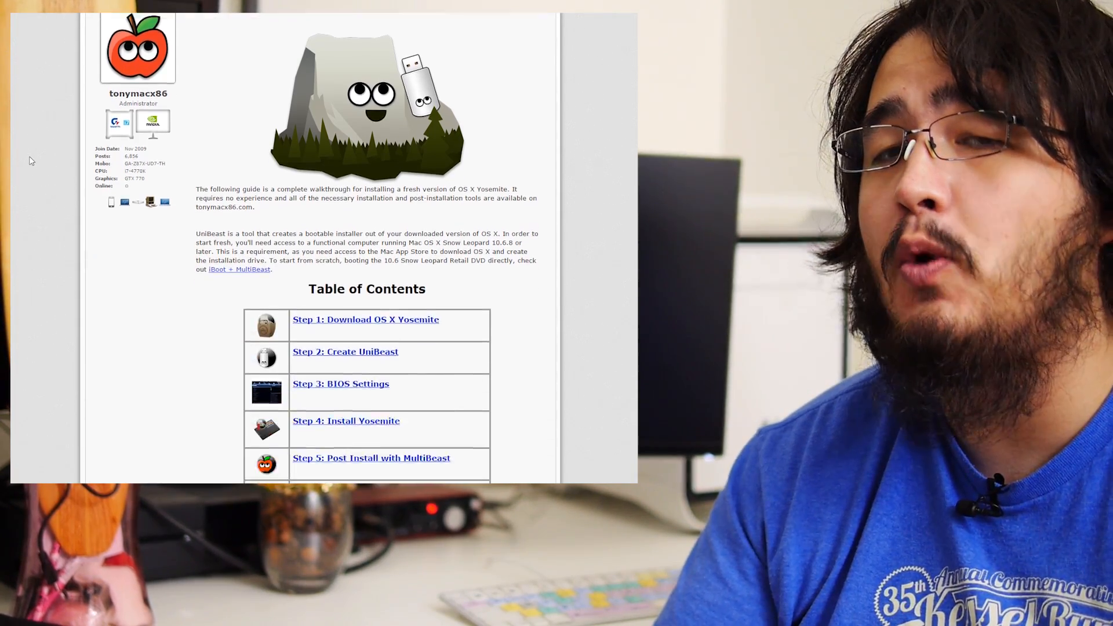
pyautogui.scroll(-3)
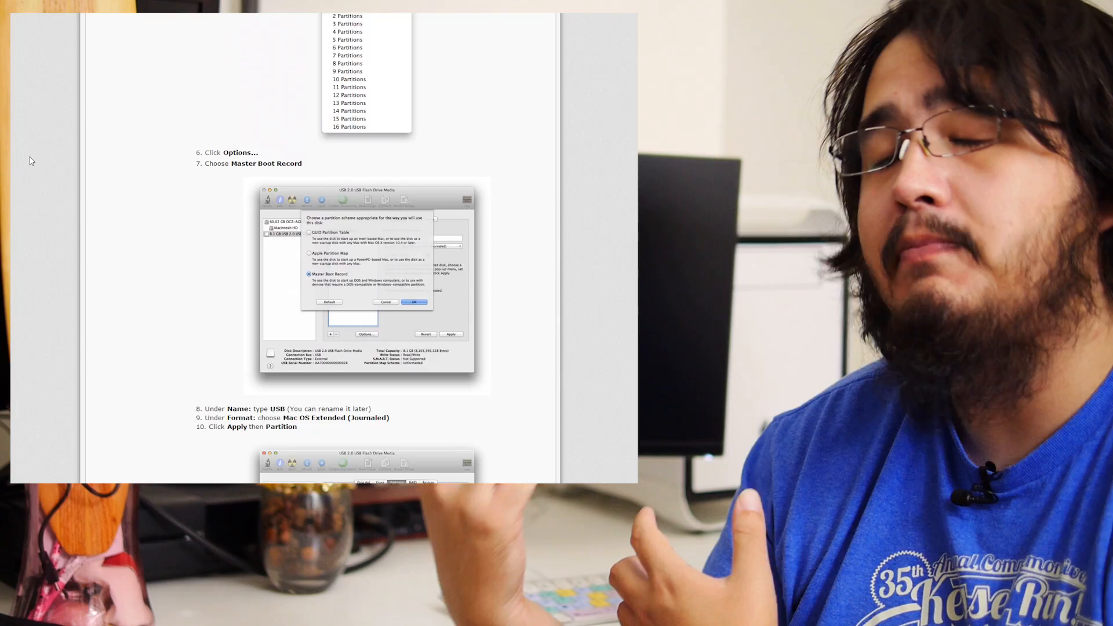
pyautogui.scroll(-3)
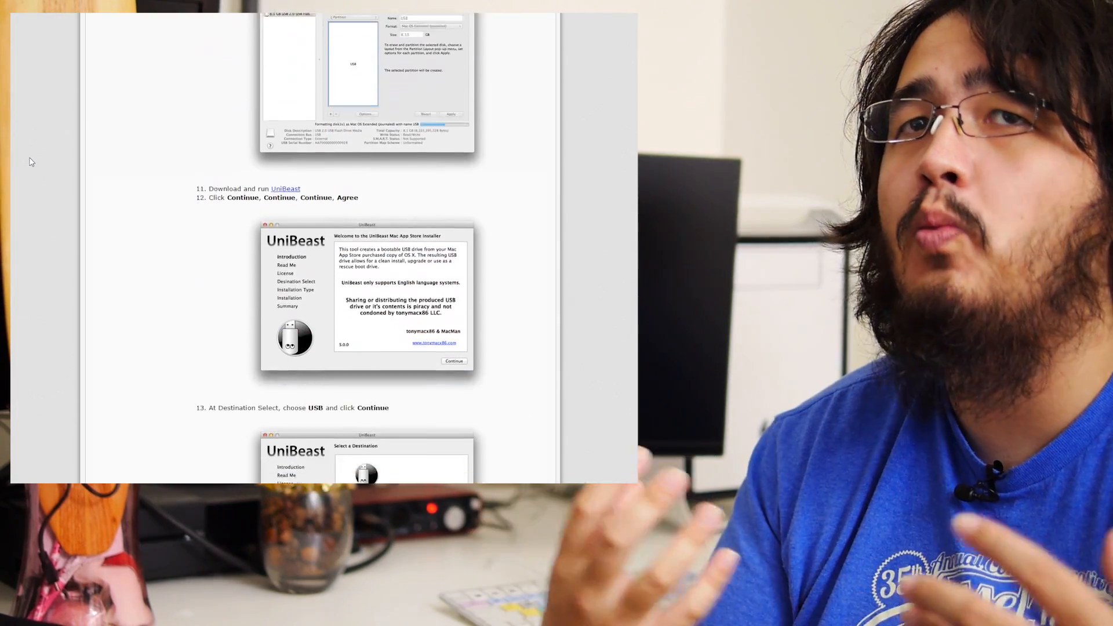
pyautogui.scroll(-3)
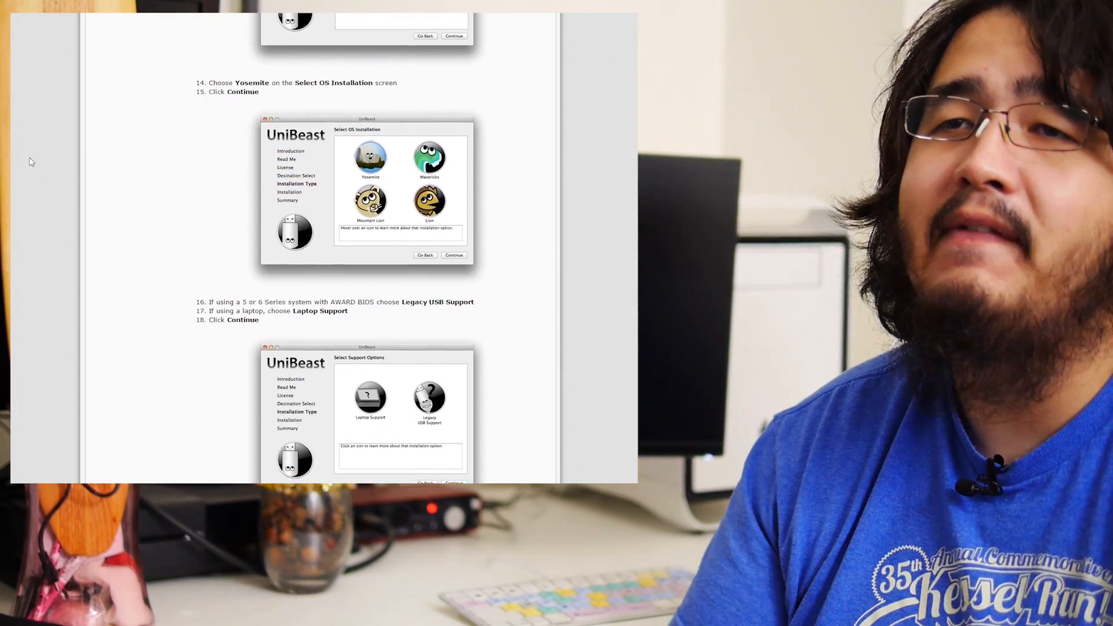
pyautogui.scroll(-3)
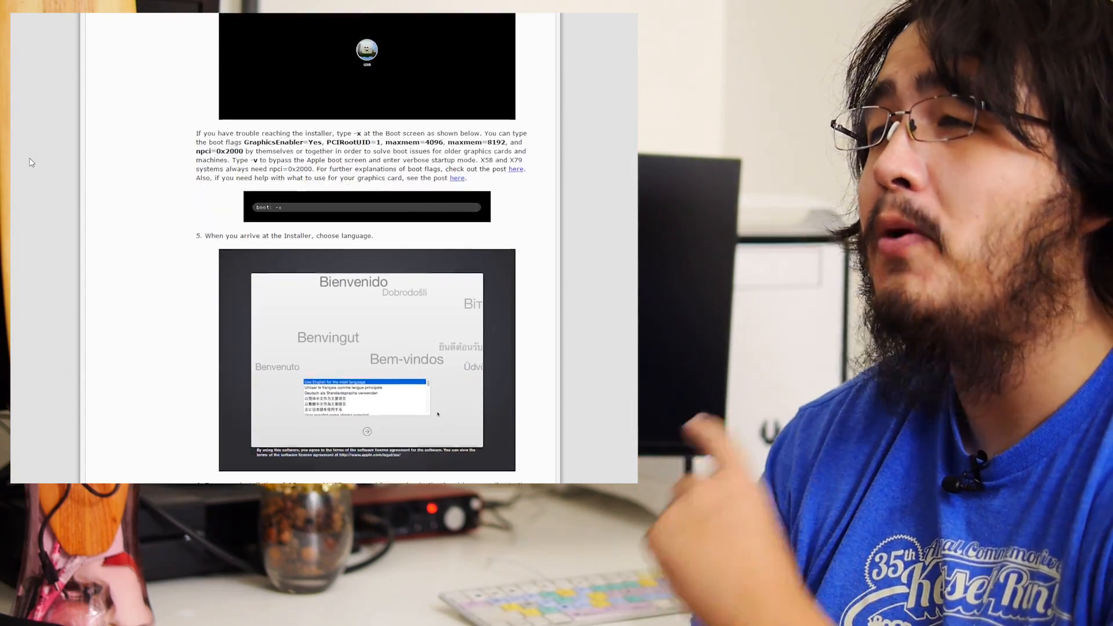
pyautogui.scroll(-3)
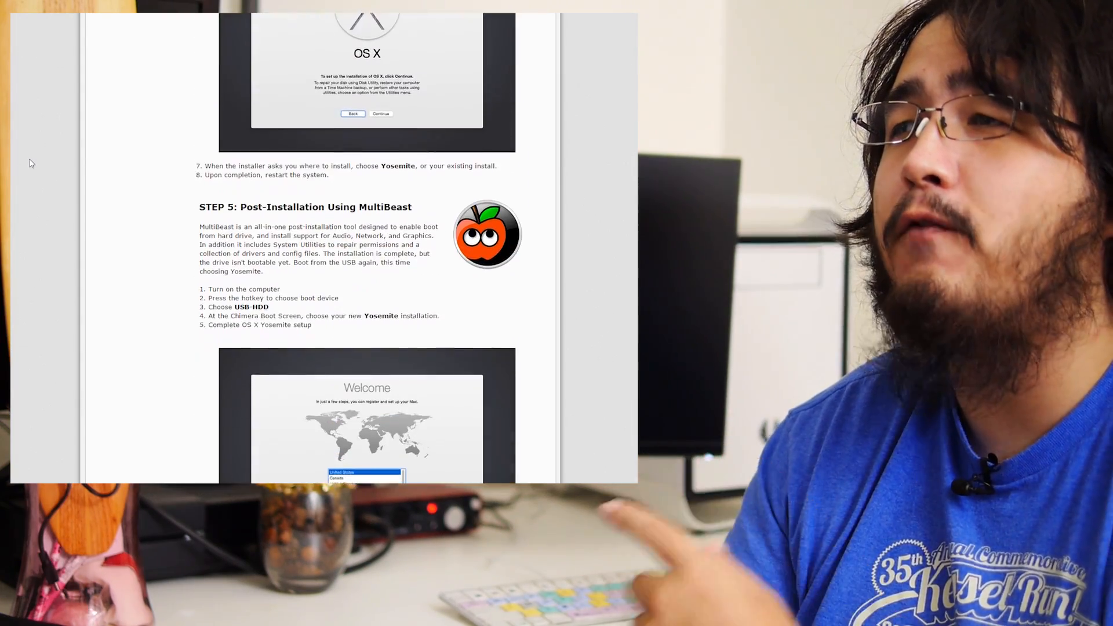
pyautogui.scroll(-3)
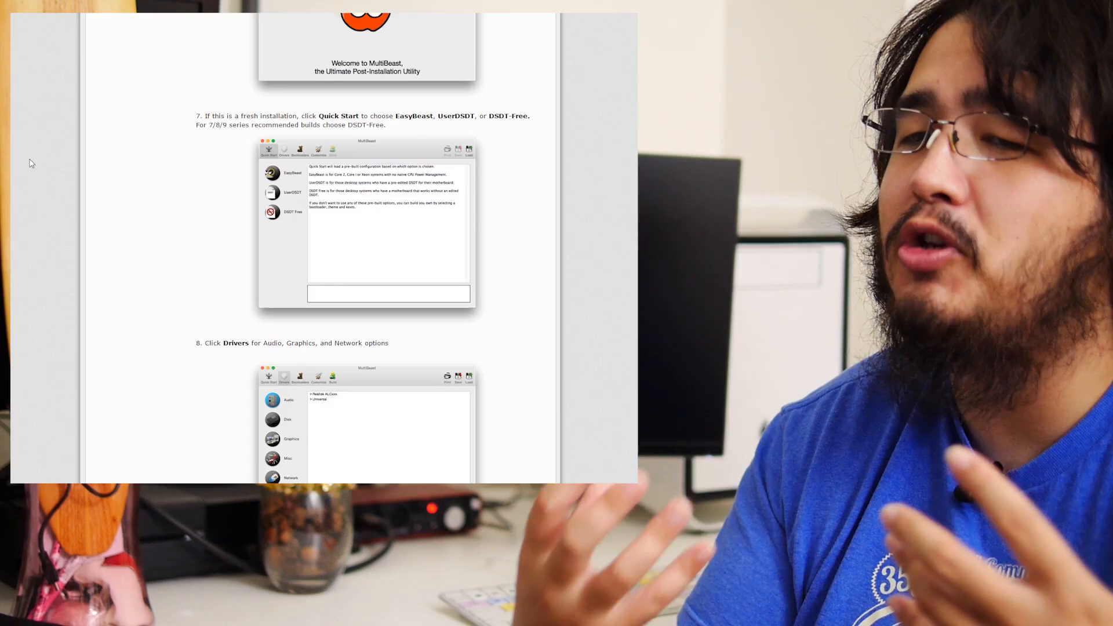